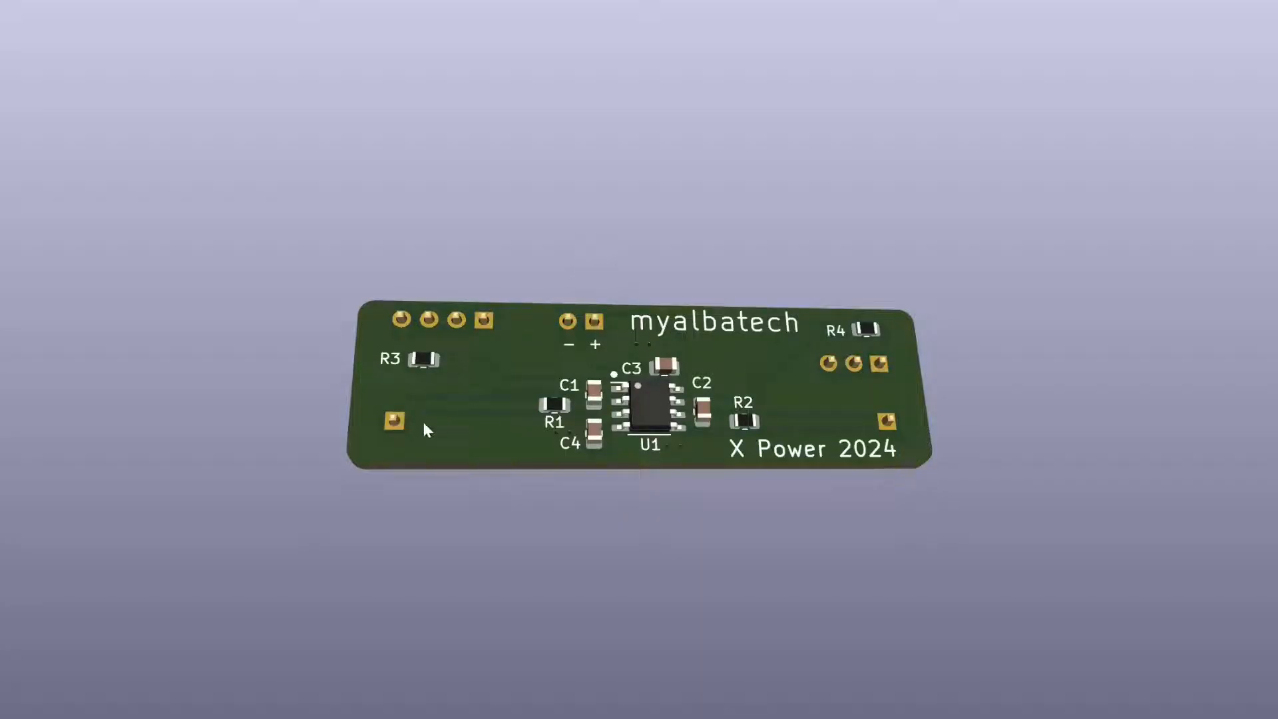
mouse_move(322, 422)
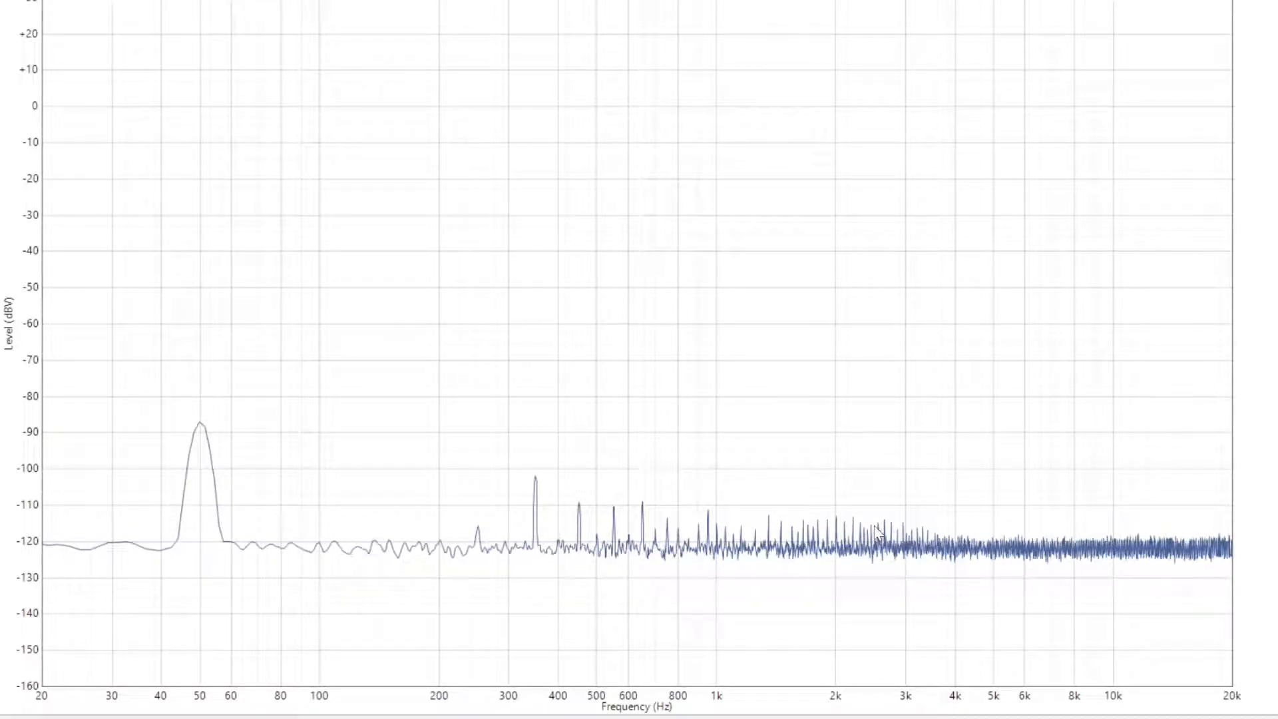
mouse_move(774, 489)
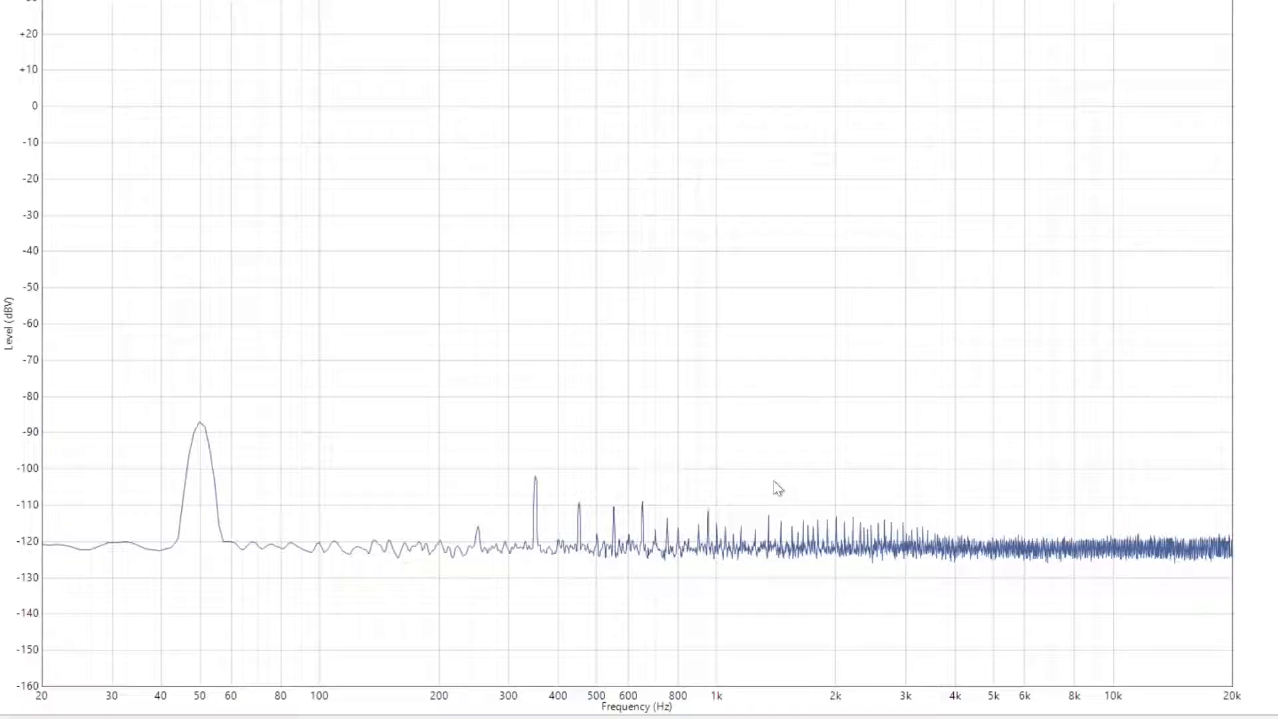
mouse_move(709, 491)
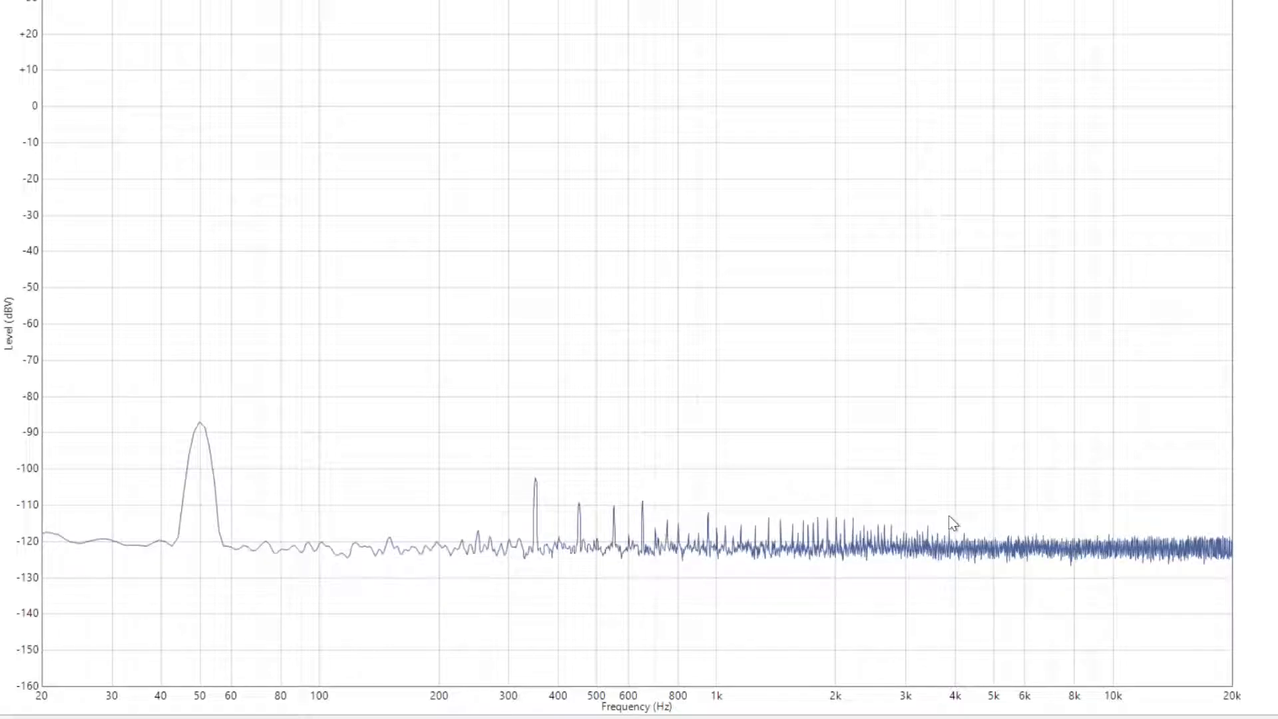
mouse_move(952, 518)
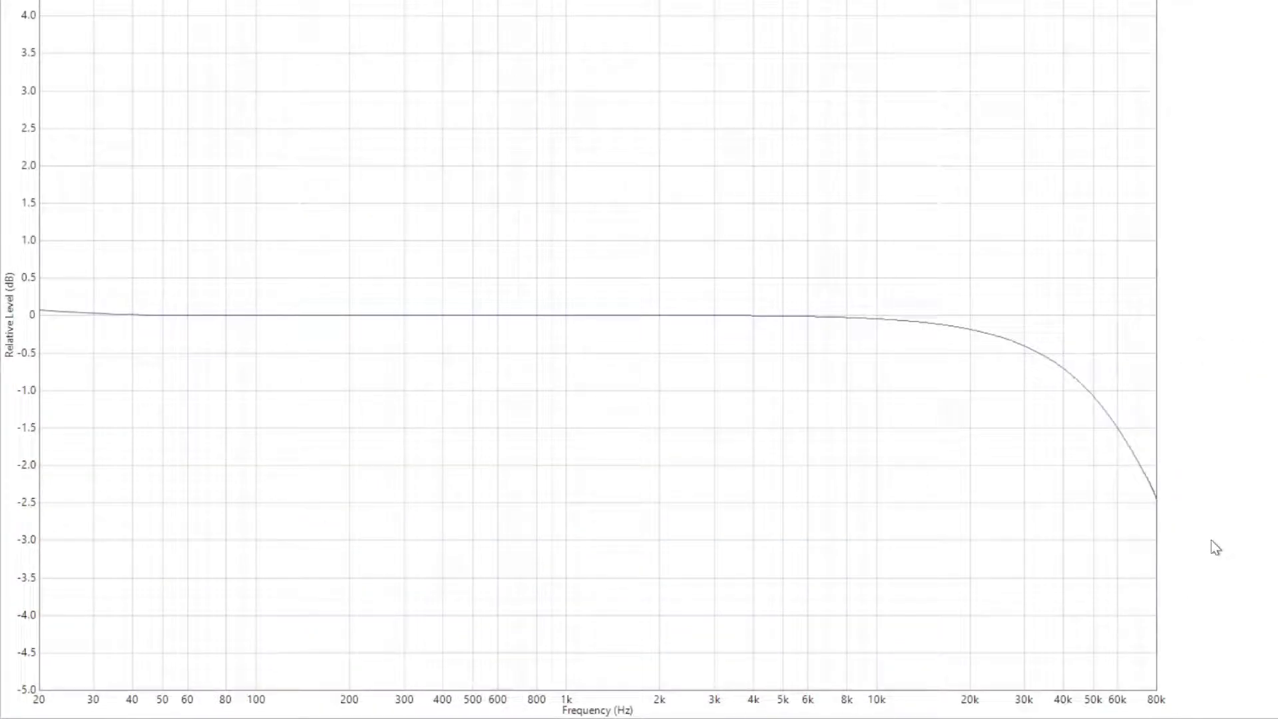
mouse_move(879, 333)
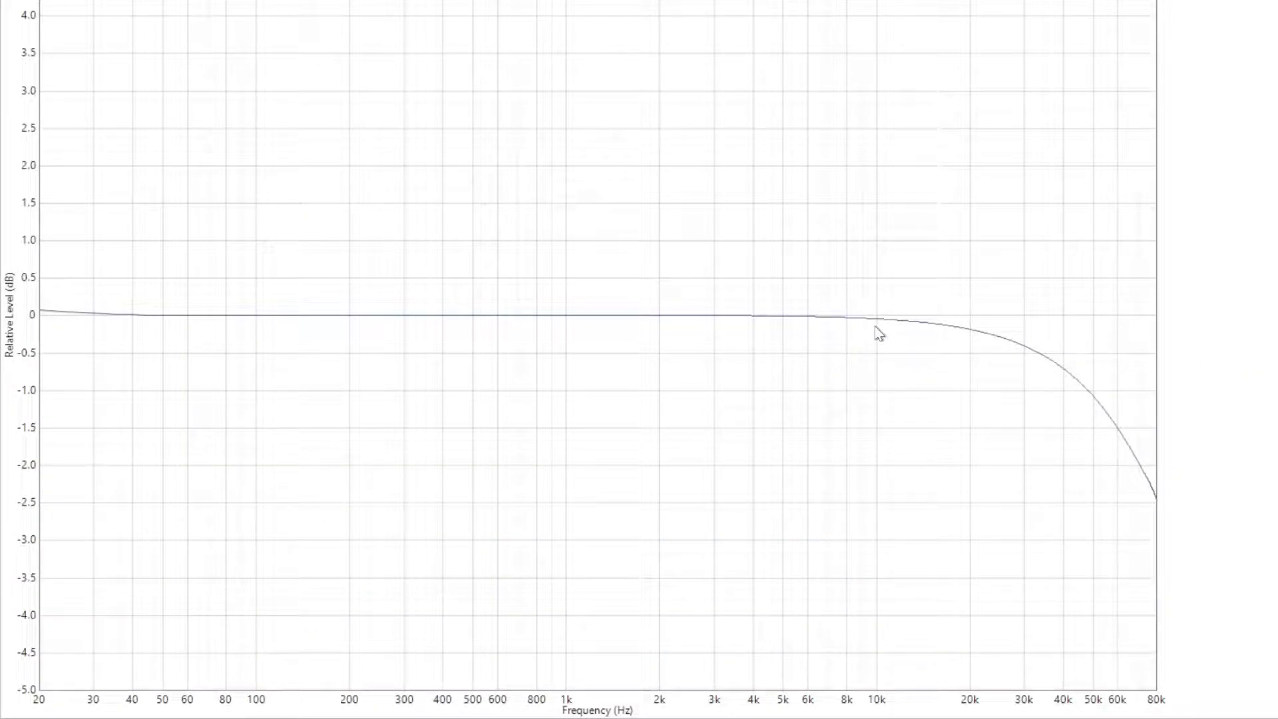
mouse_move(915, 330)
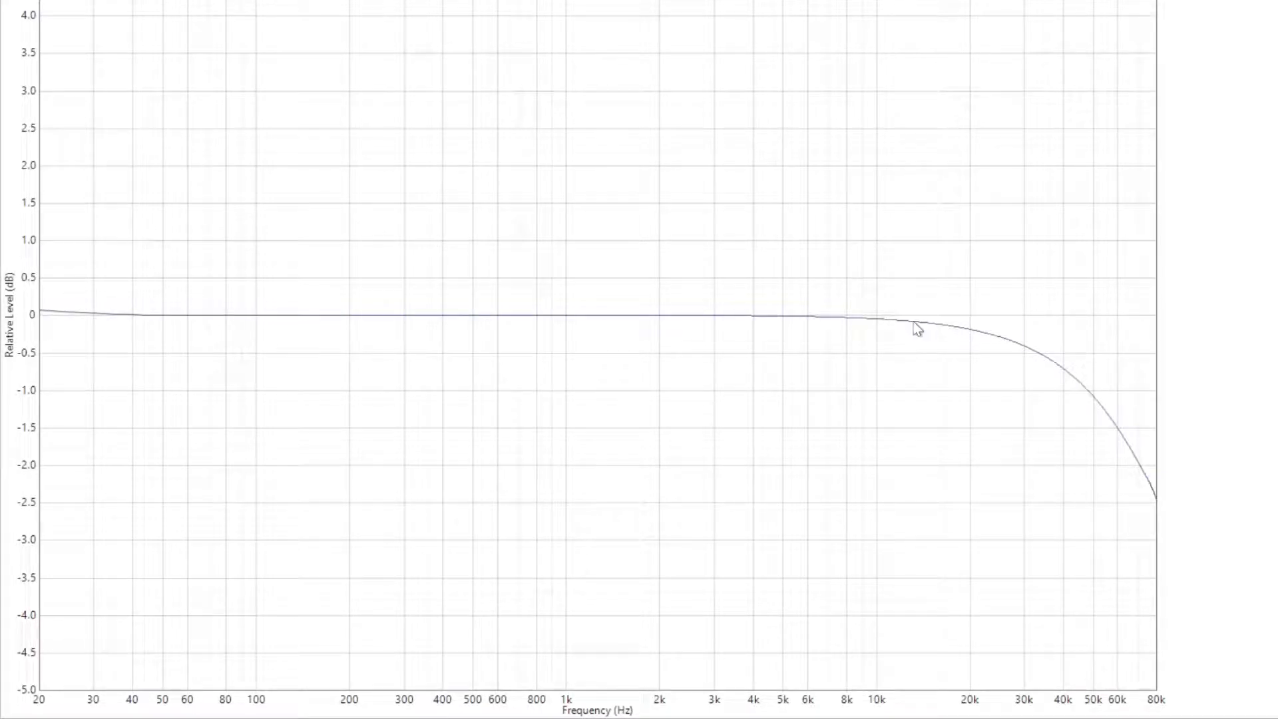
mouse_move(1198, 545)
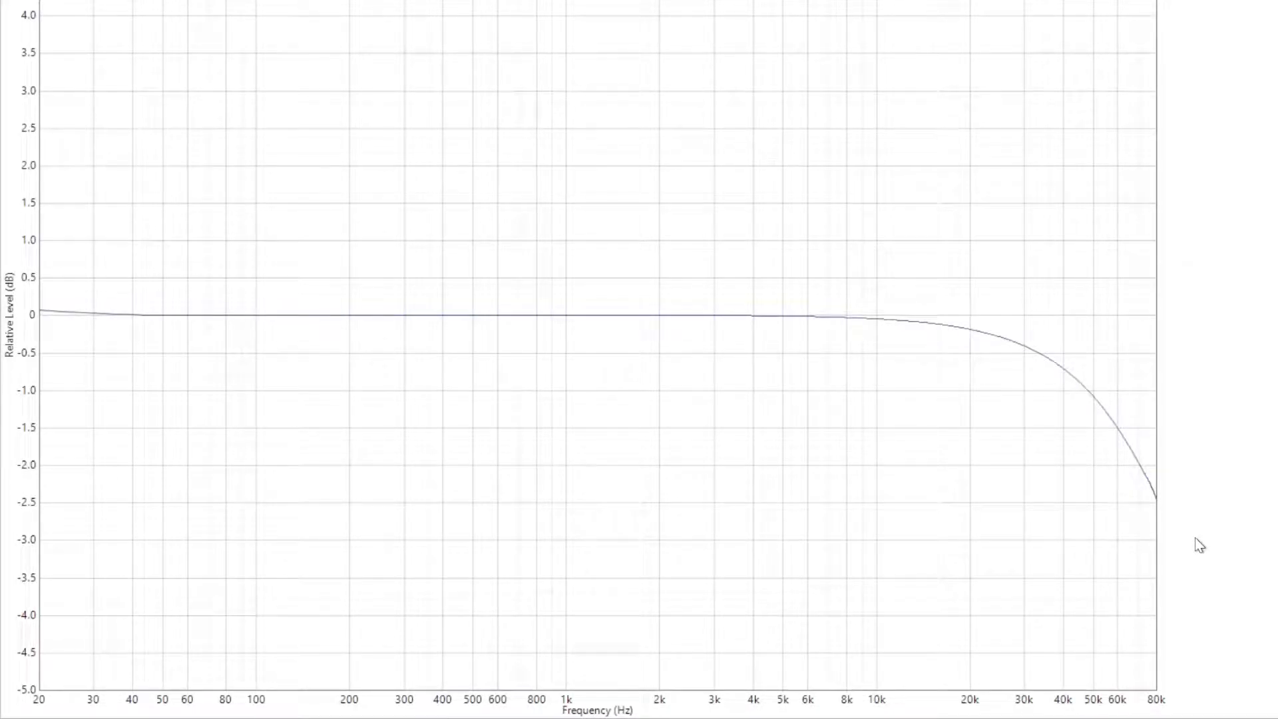
mouse_move(1195, 554)
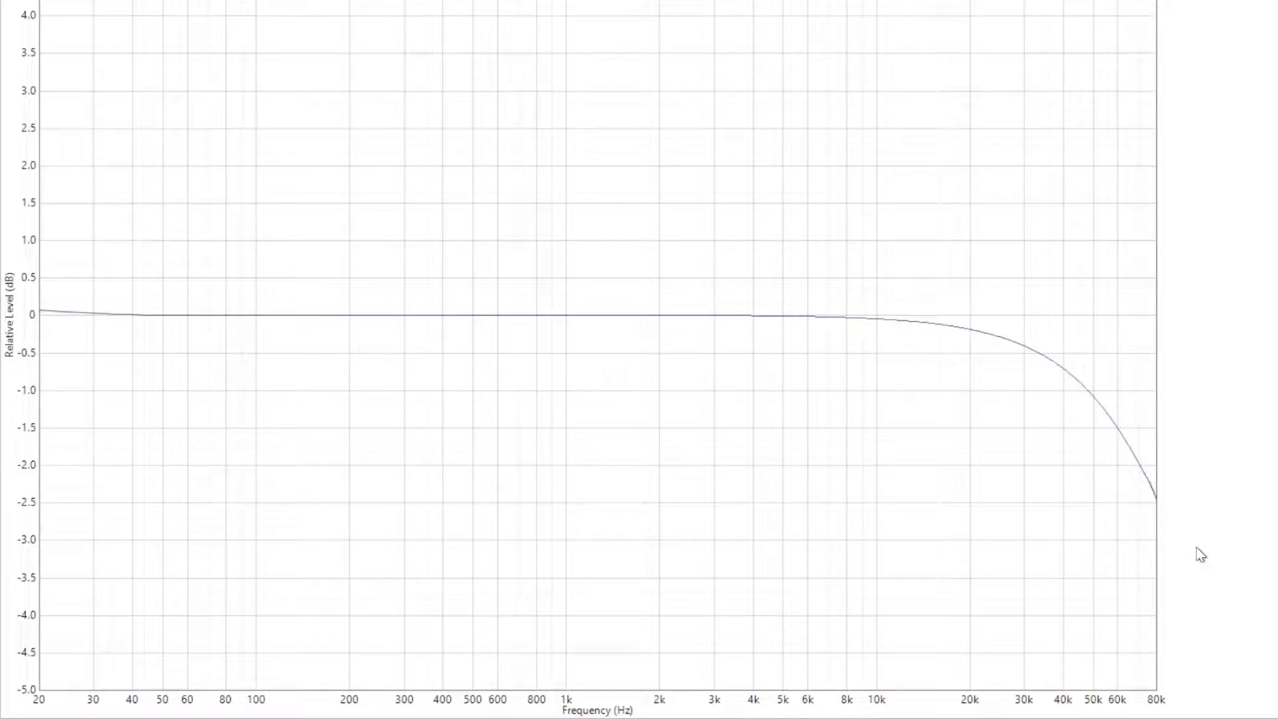